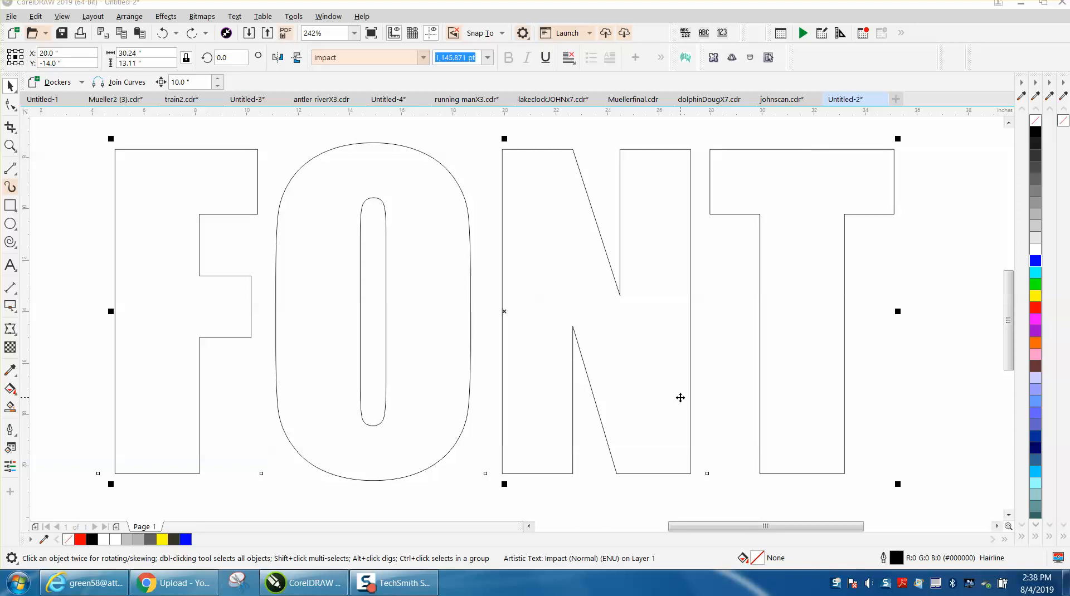
mouse_move(630, 321)
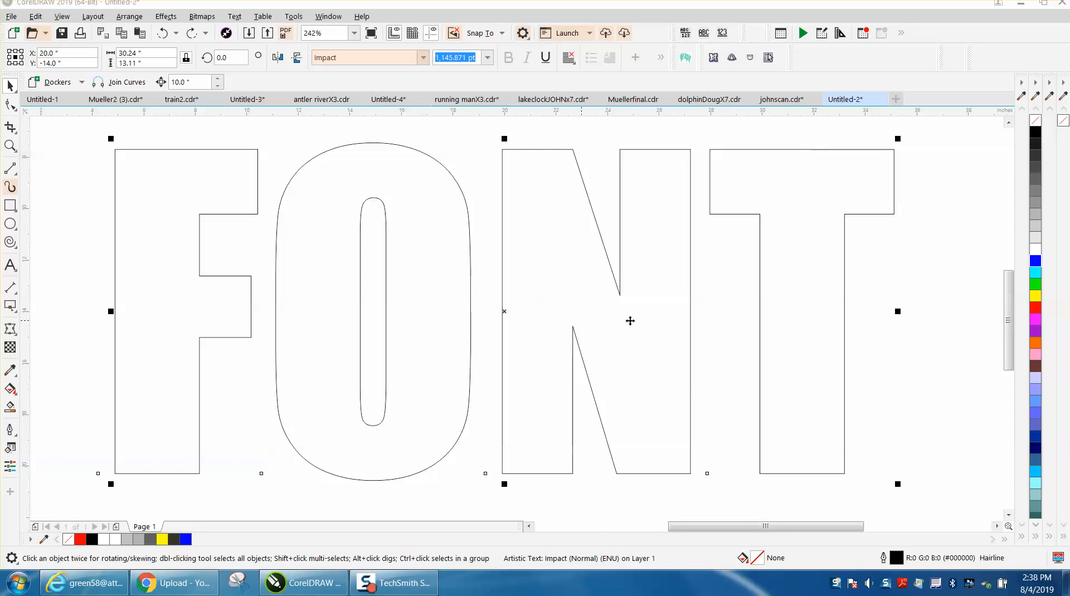
mouse_move(763, 330)
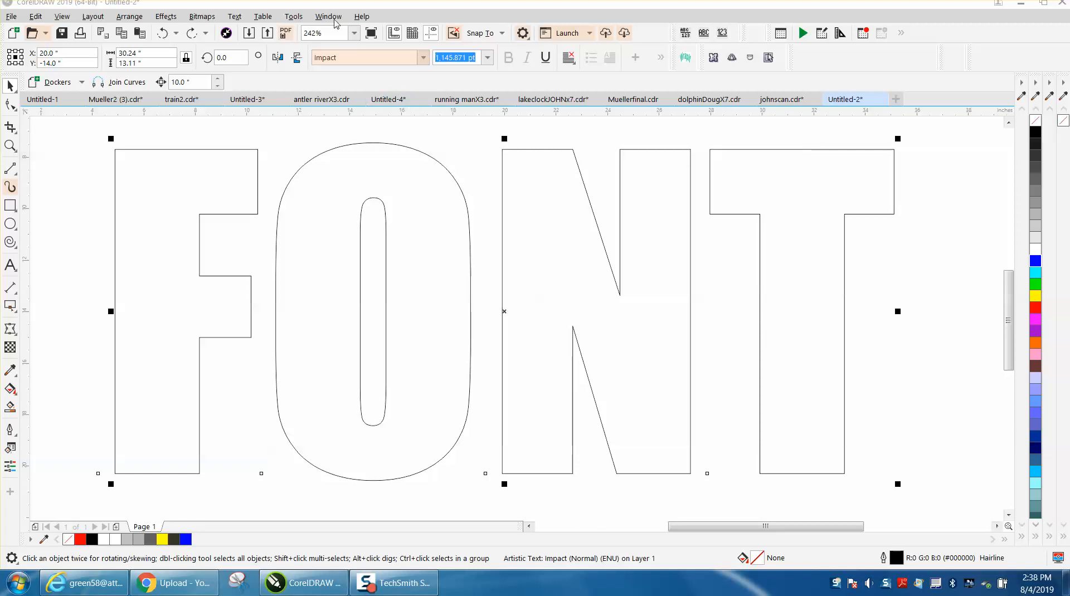
Show the Object Properties docker from Window > Dockers.
left_click(328, 16)
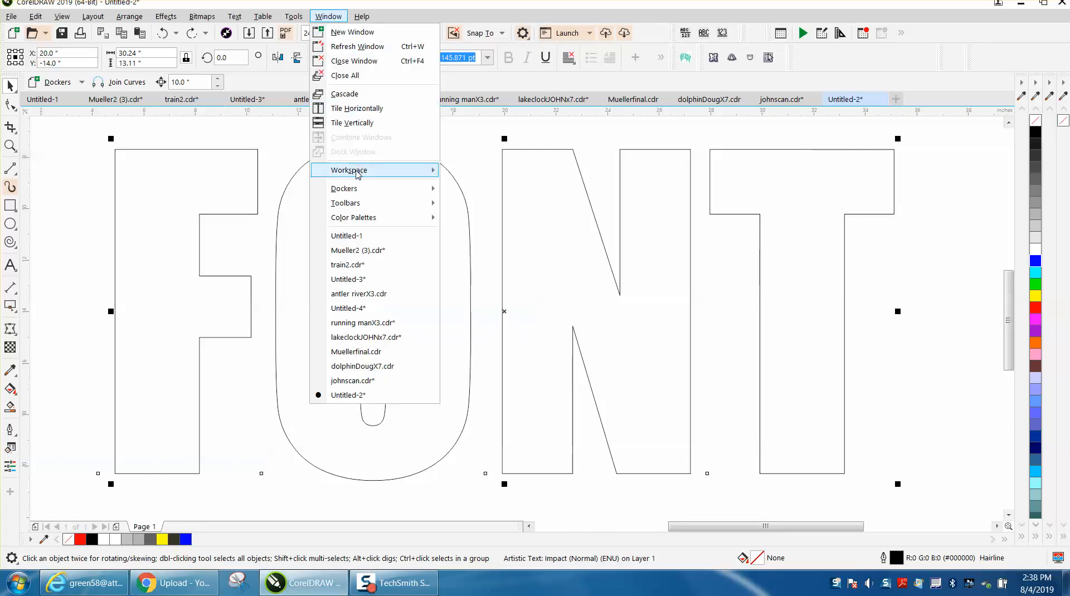
left_click(348, 170)
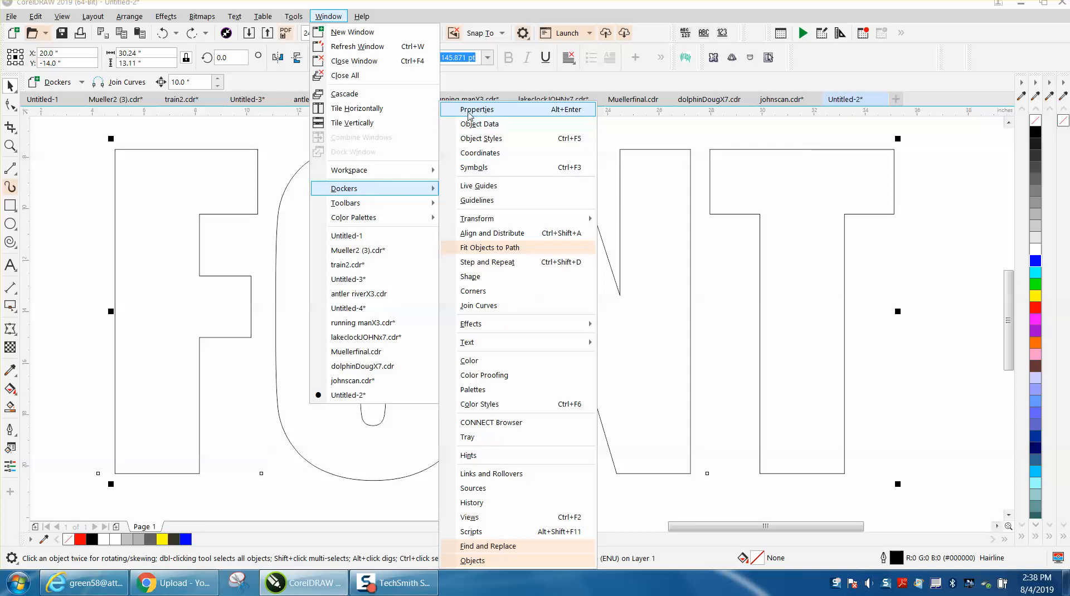
left_click(476, 110)
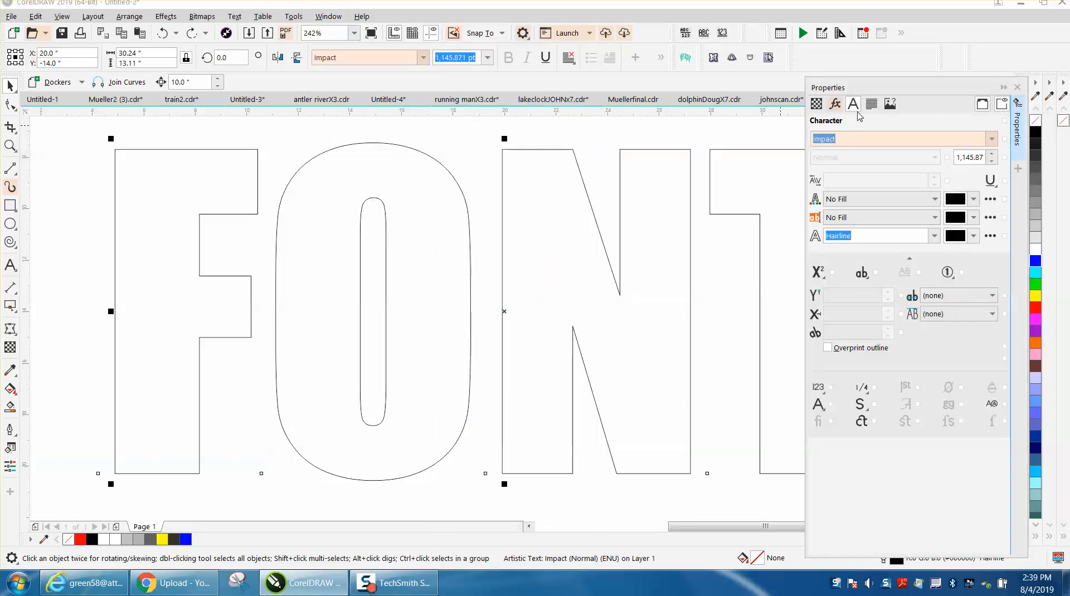
mouse_move(835, 103)
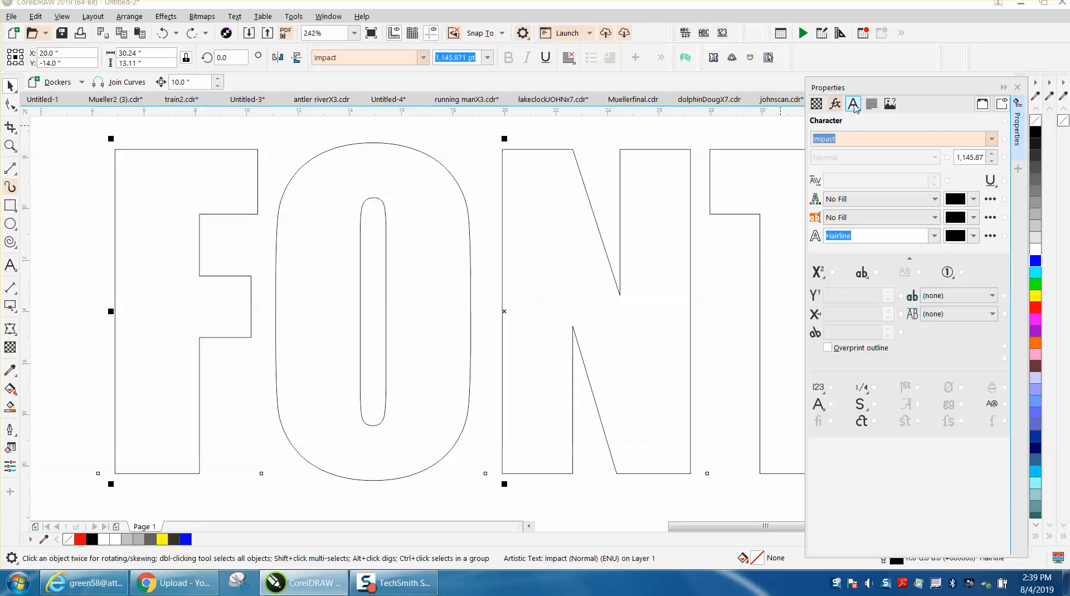
mouse_move(852, 103)
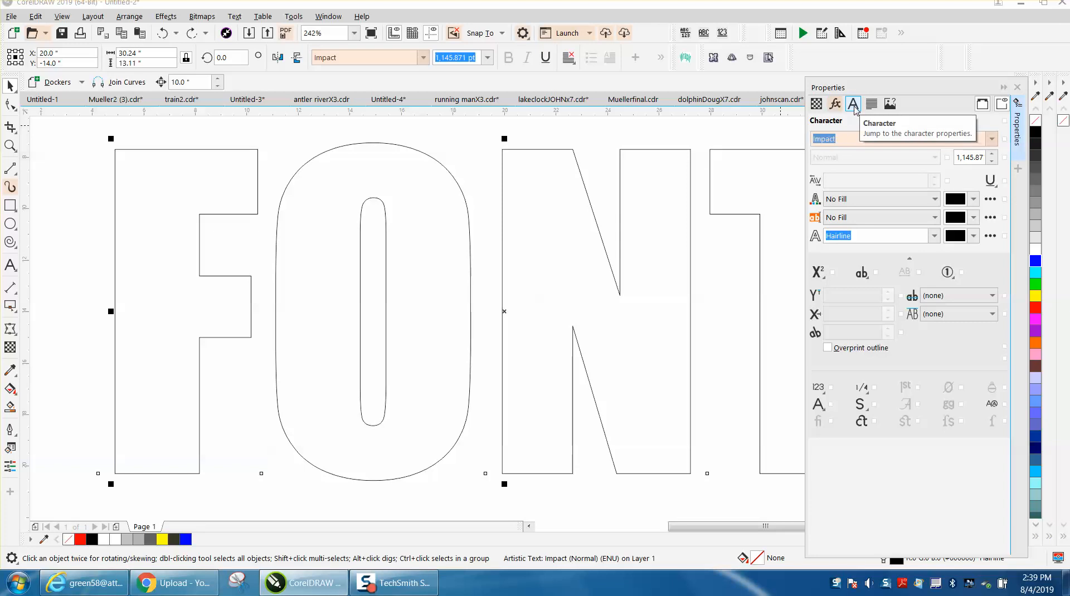
mouse_move(743, 152)
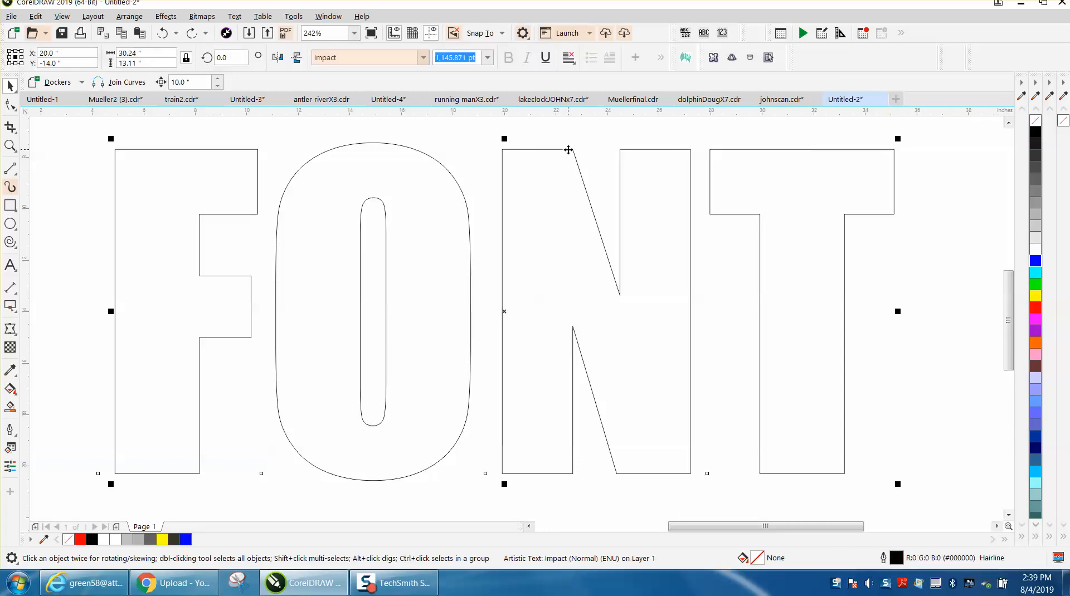
Convert the FONT text to curves and give it a Fountain Fill from the Fill properties.
left_click(130, 16)
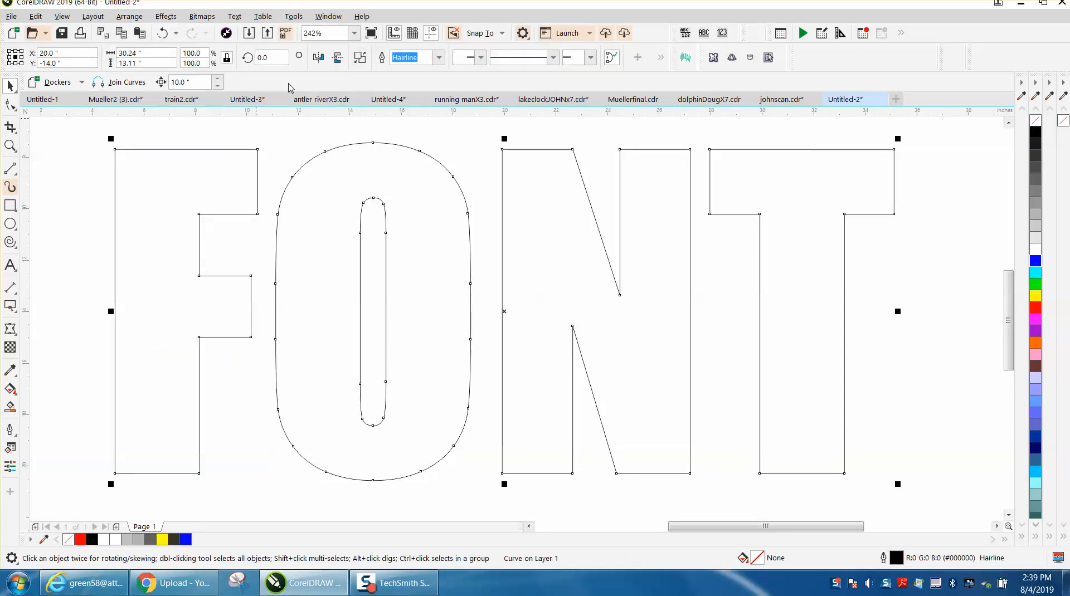
left_click(328, 15)
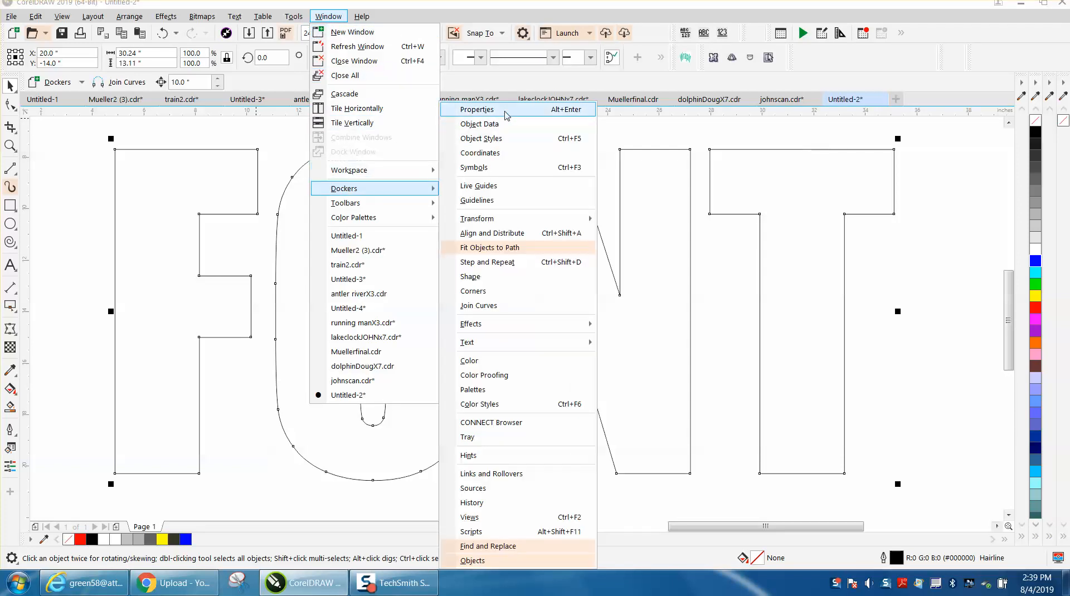
left_click(476, 109)
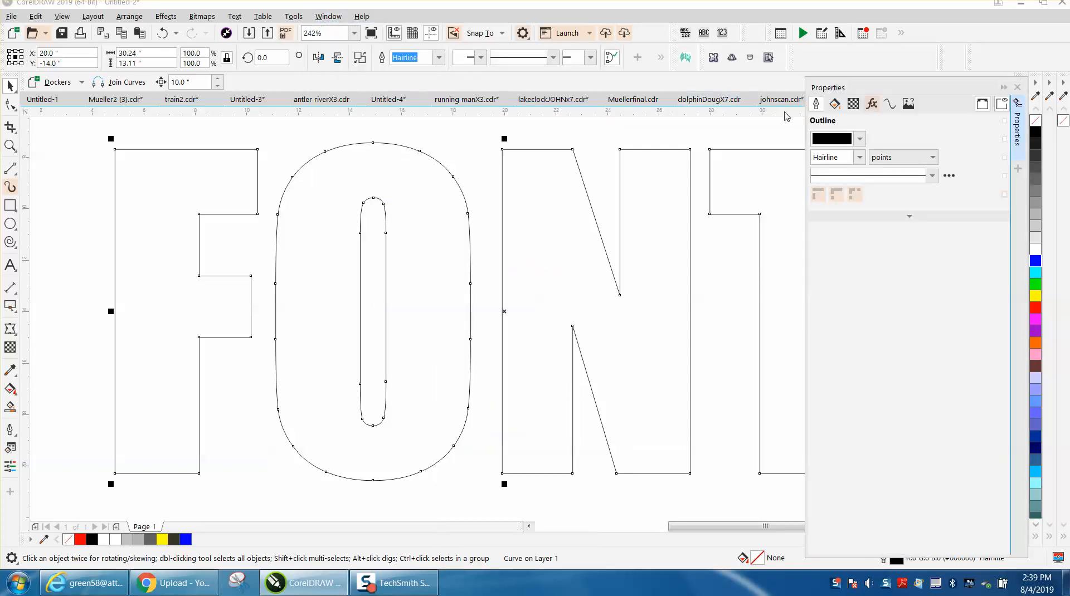
left_click(834, 104)
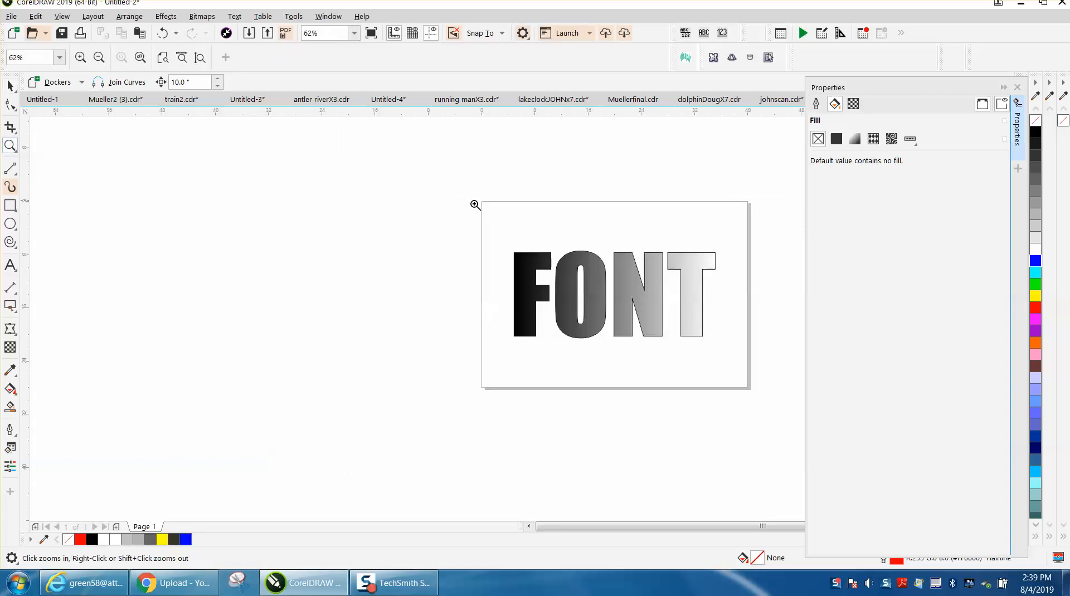
Zoom in on FONT and set the fountain fill midpoint position to 55%.
left_click(475, 205)
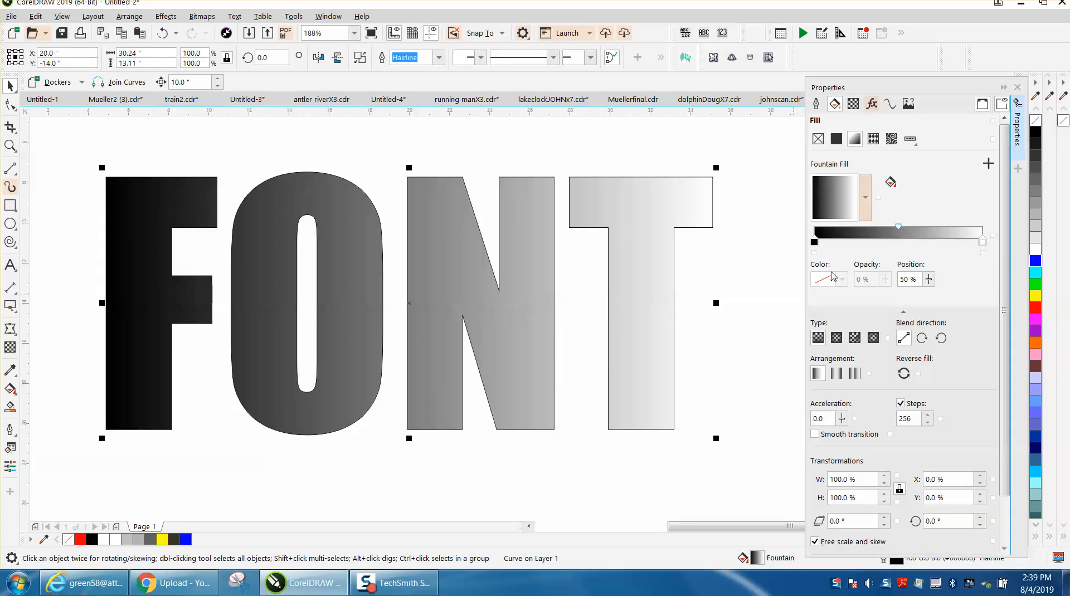
left_click(813, 242)
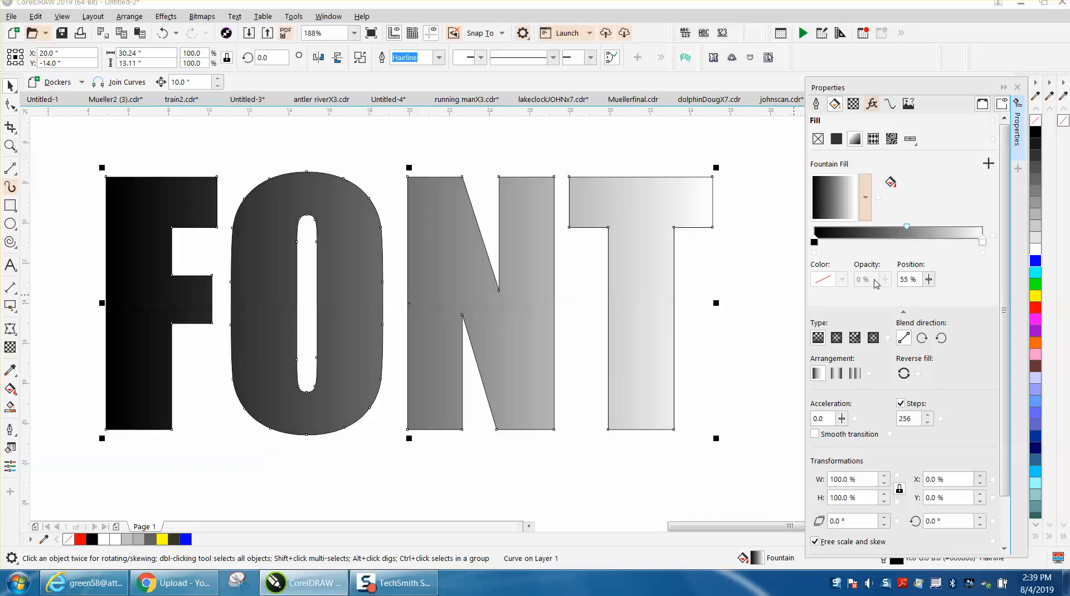
mouse_move(836, 338)
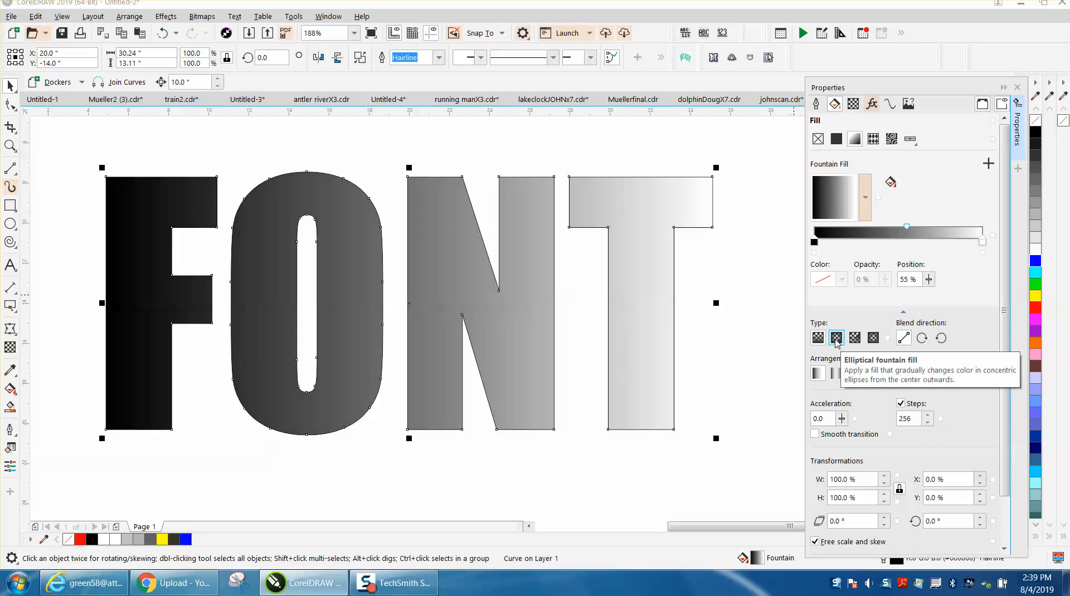
Change the fountain fill type to elliptical, then to rectangular.
left_click(872, 338)
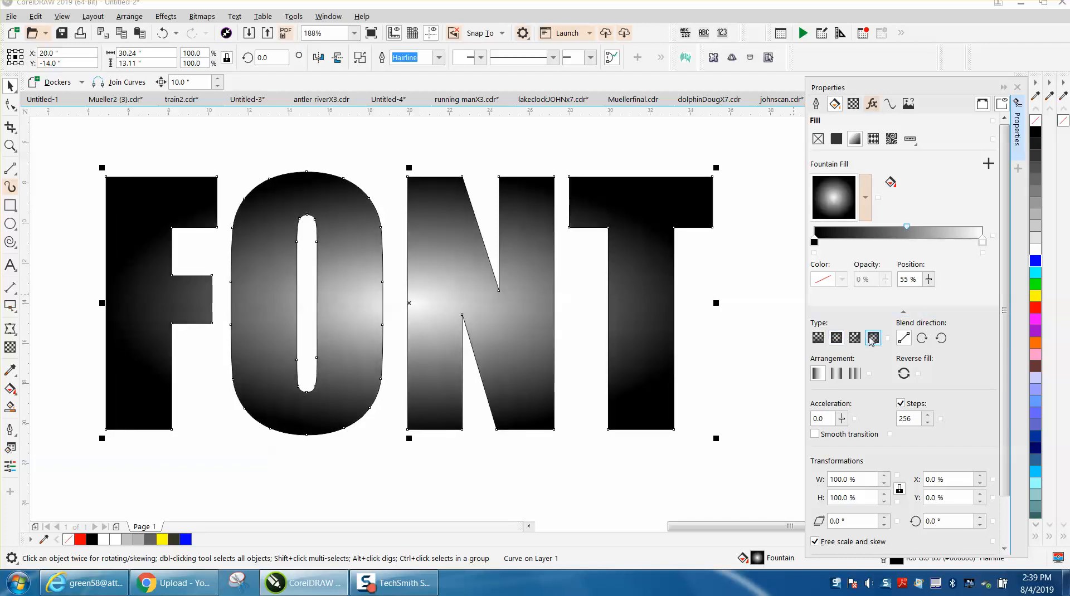
left_click(872, 337)
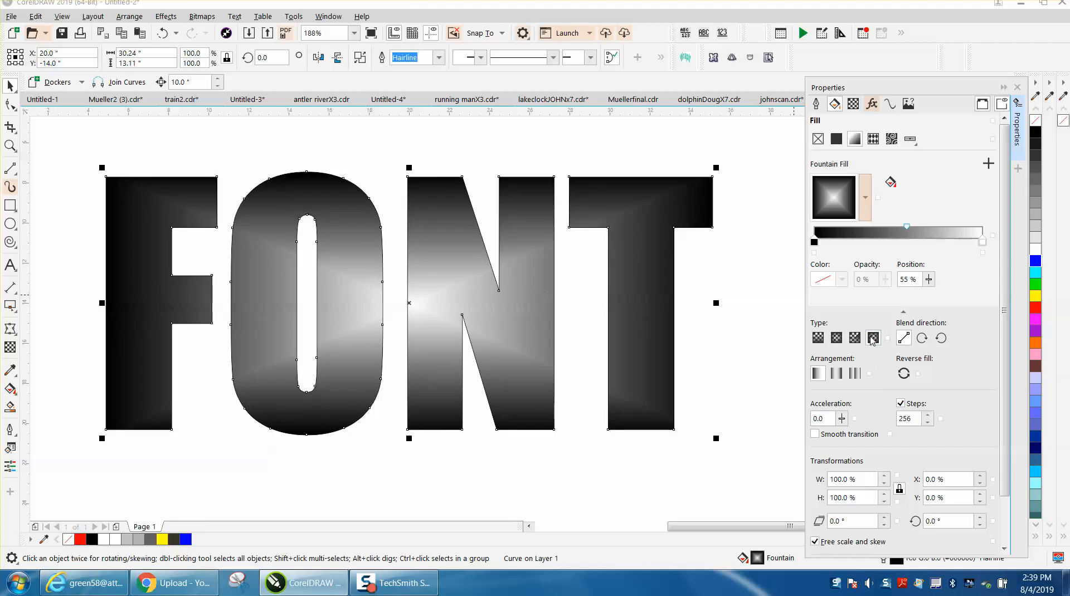
mouse_move(872, 338)
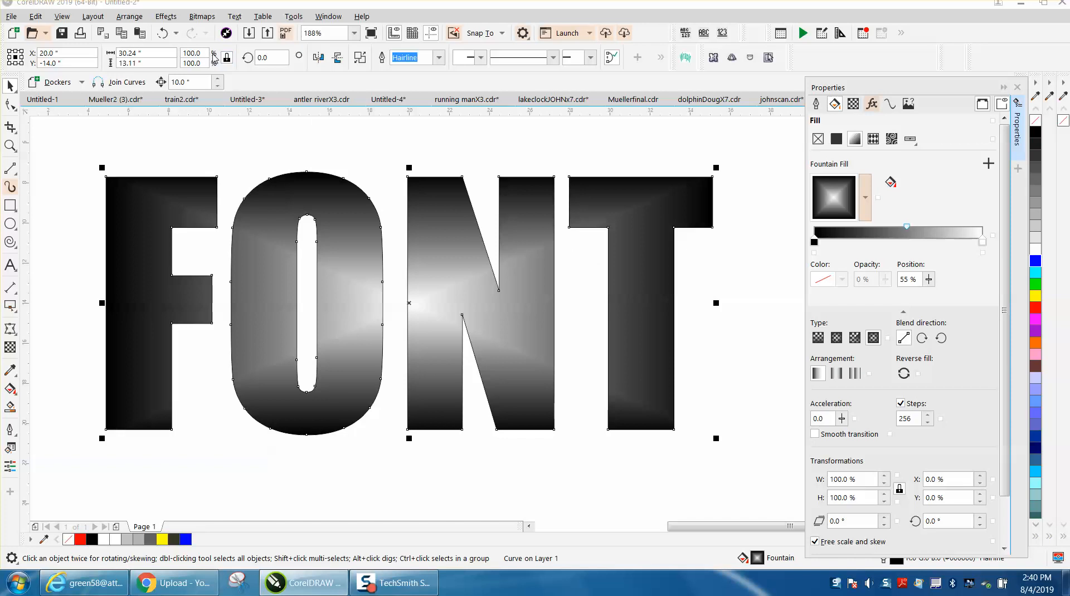
mouse_move(947, 185)
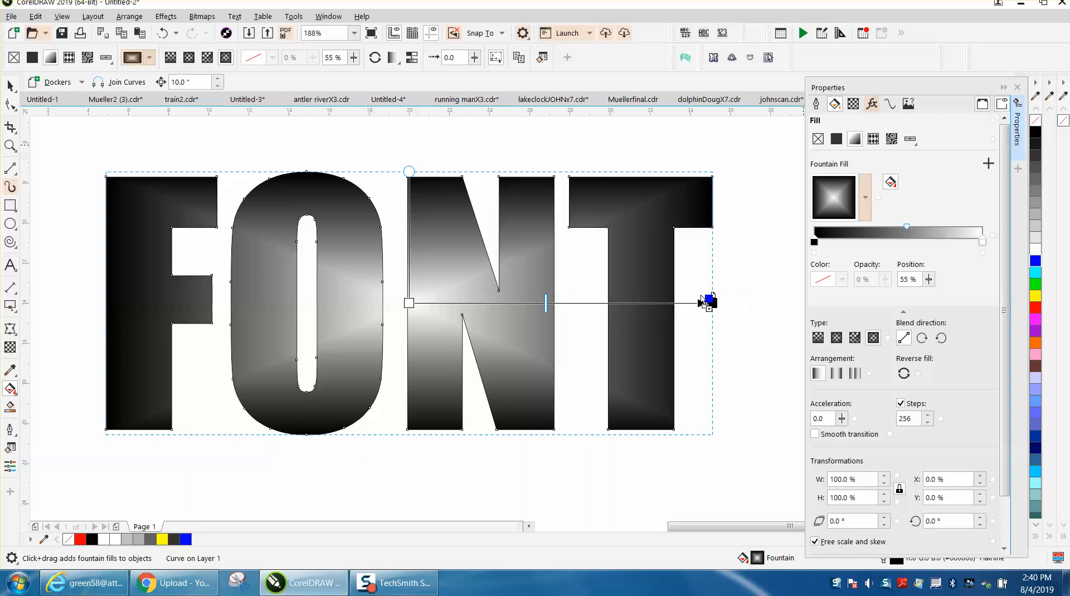
Make the gradient's dark end blue and rotate the fill to a diagonal angle.
left_click(1035, 261)
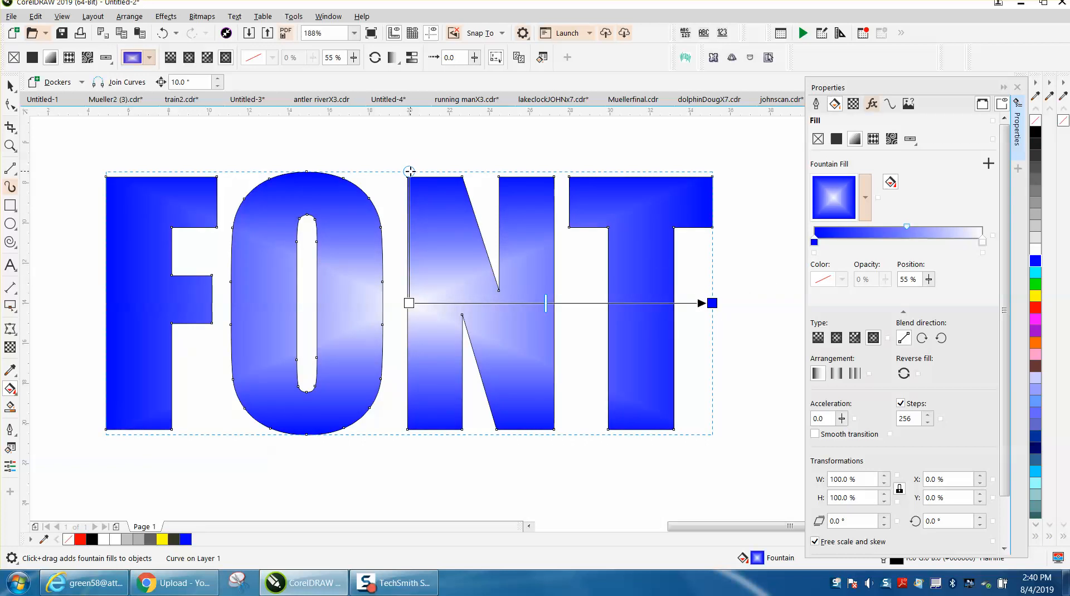
left_click_drag(408, 172, 296, 152)
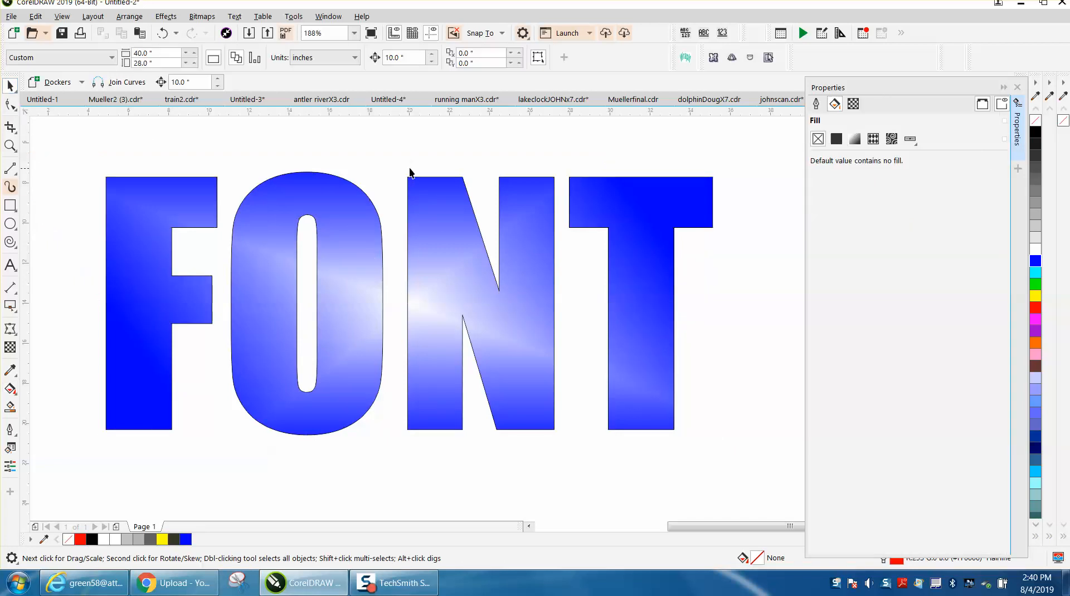
mouse_move(408, 166)
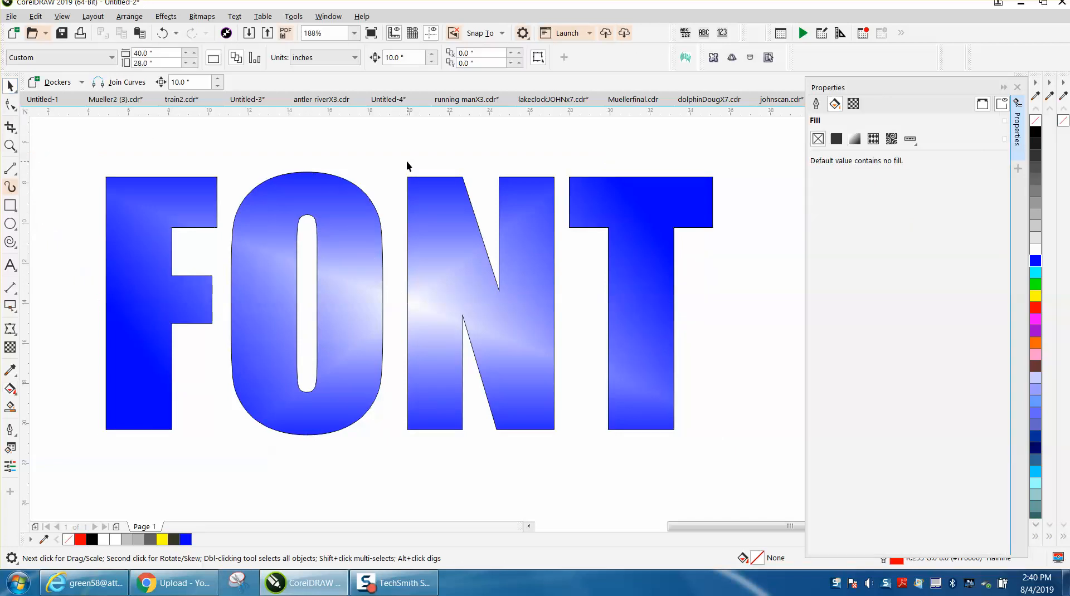